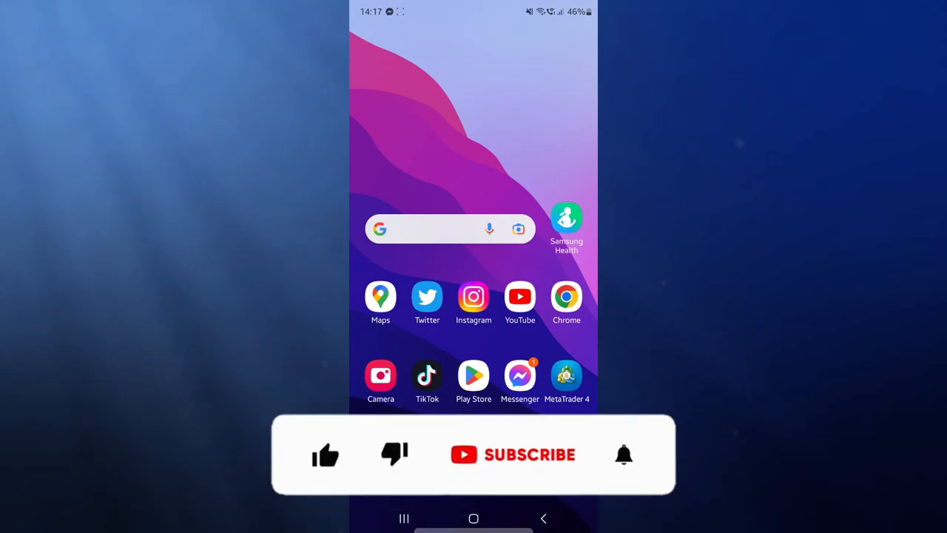
Step: Launch Instagram from the Android home screen to reach the profile page
click(325, 455)
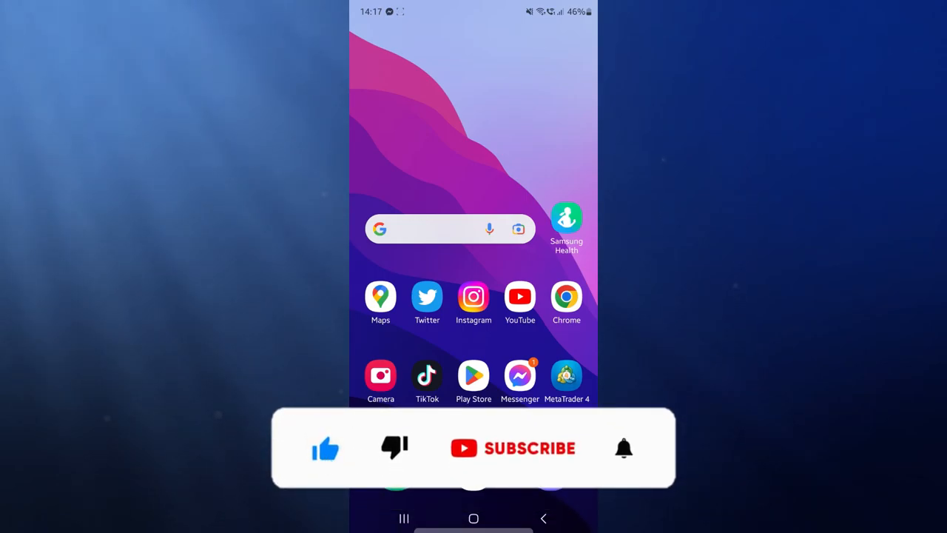
click(513, 448)
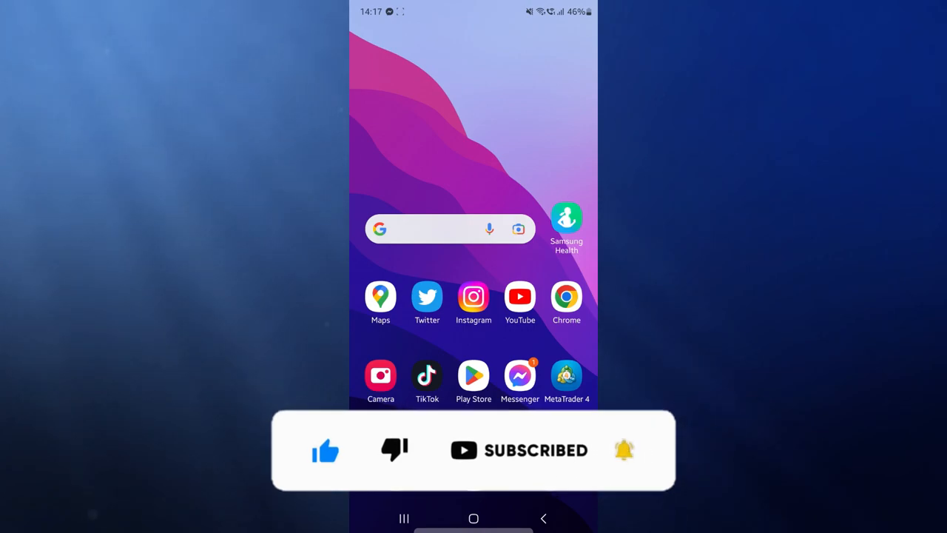
click(473, 300)
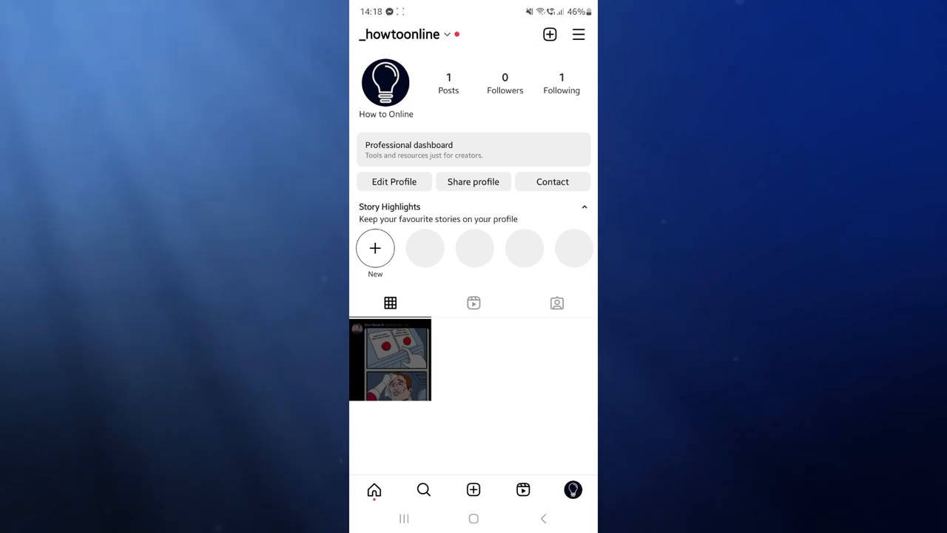
Step: Open the meme post from the profile grid and choose Share from its options menu
click(391, 359)
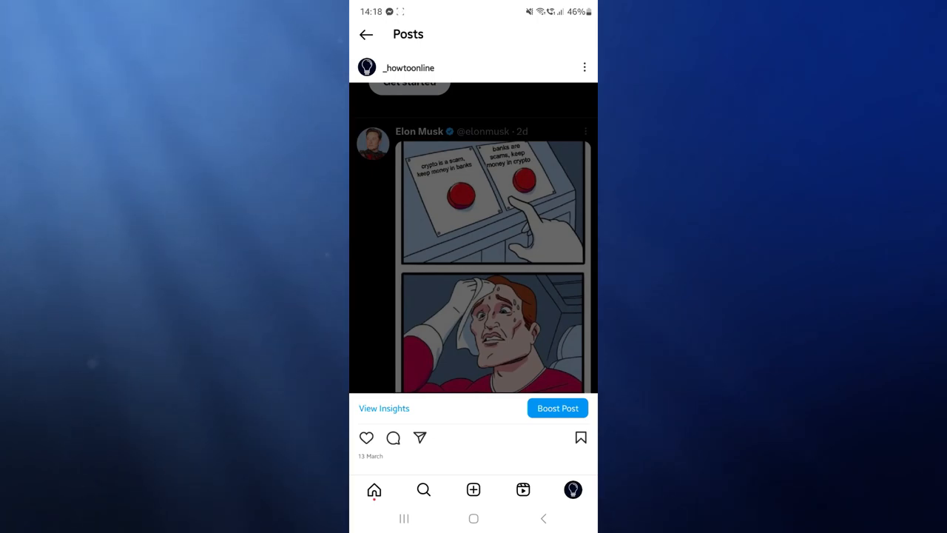
click(585, 67)
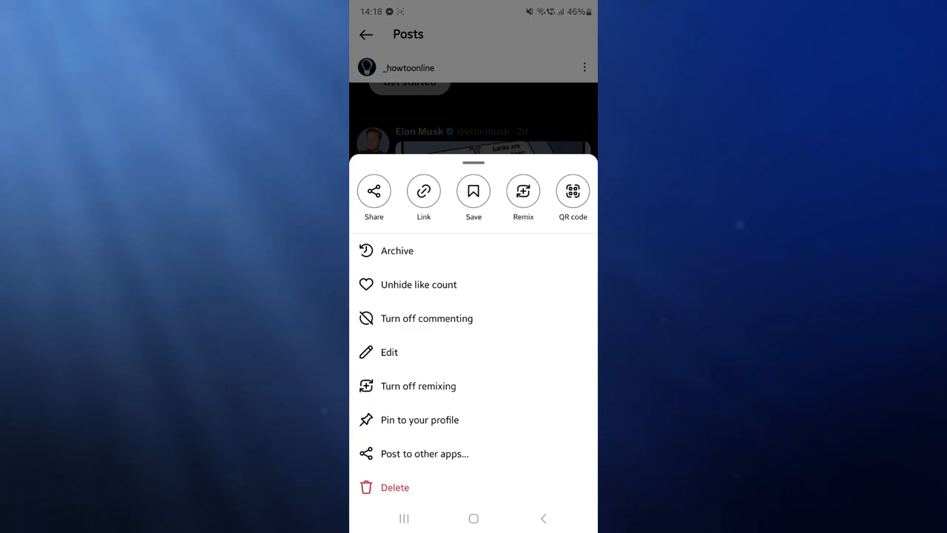
click(373, 191)
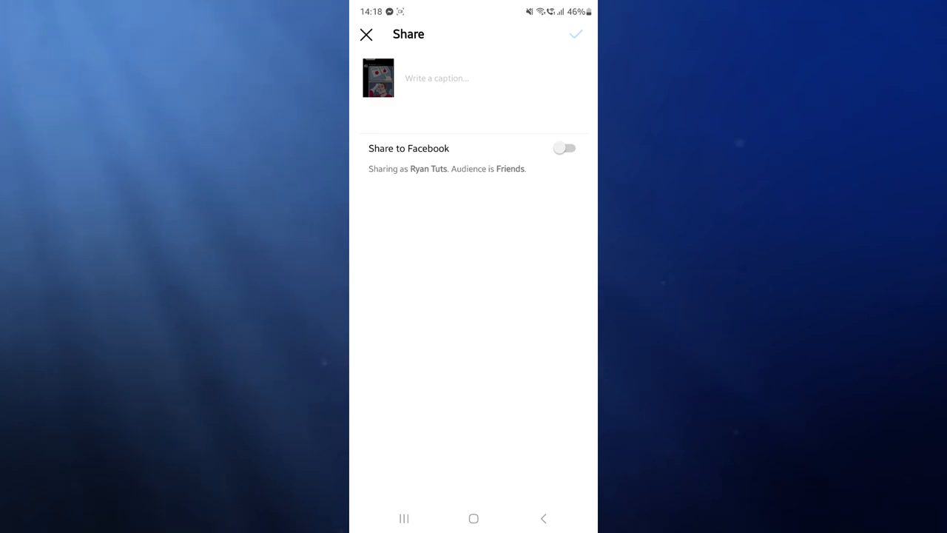
Step: Switch on Share to Facebook and confirm Turn On in the dialog
click(565, 148)
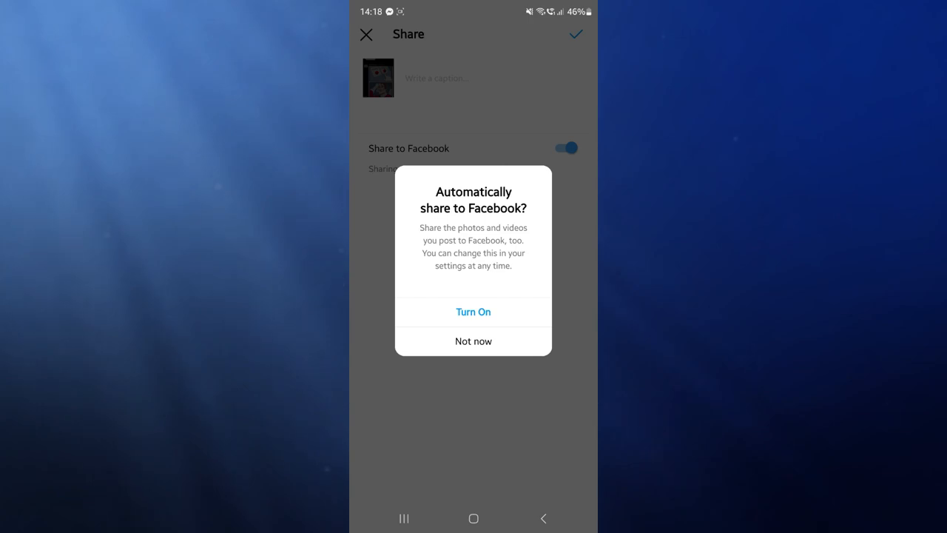
click(473, 311)
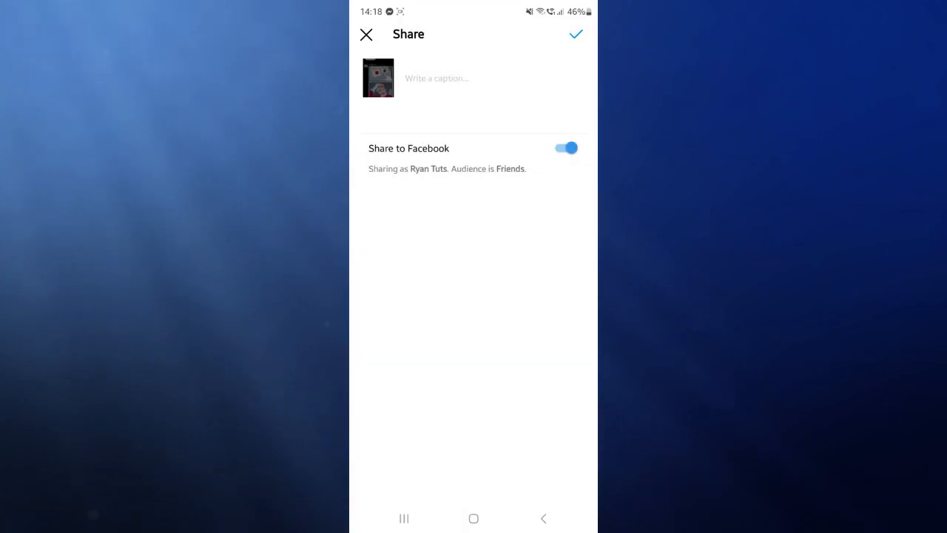